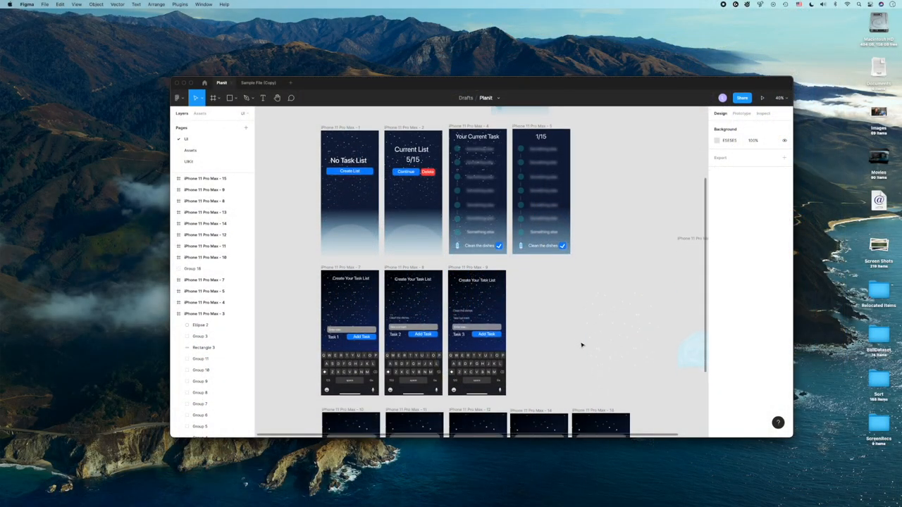
{"action": "scroll", "scroll_direction": "down", "scroll_amount": 3}
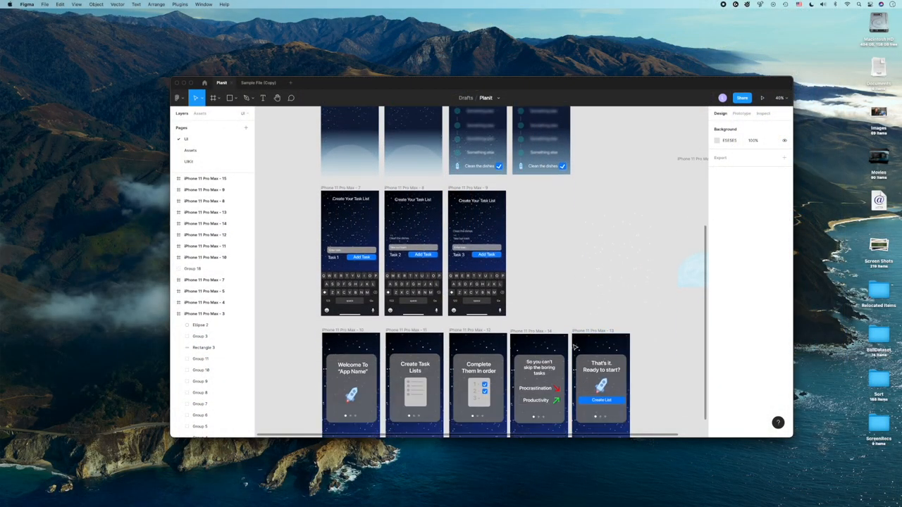